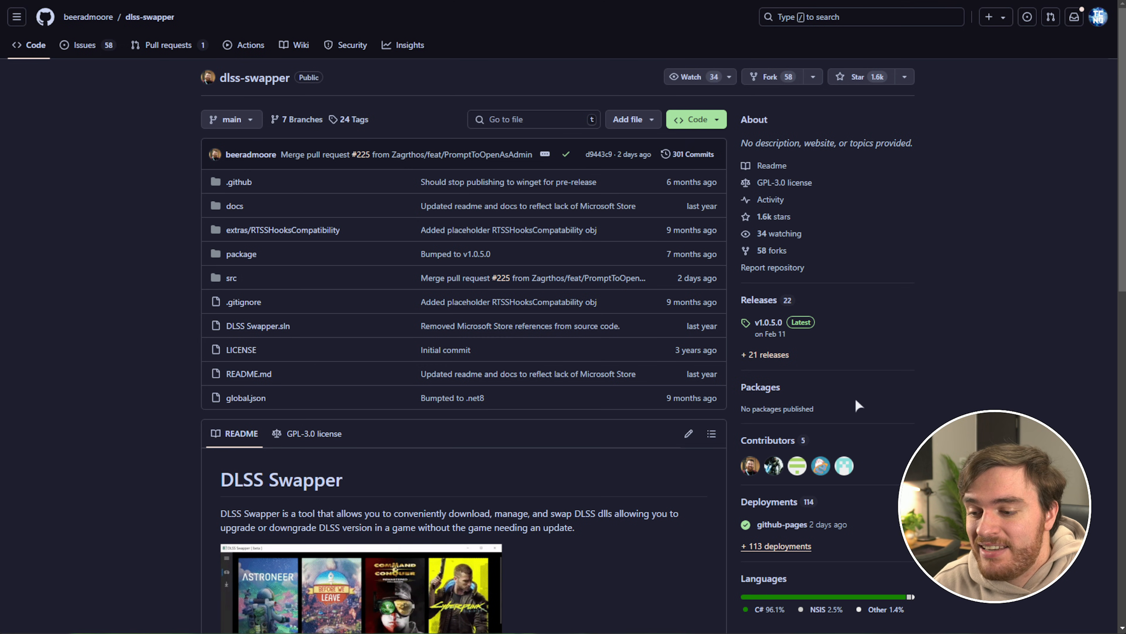
Show Ghostrunner 2's Video settings and expand the DLSS Mode dropdown to confirm DLSS is on
scroll("down", 3)
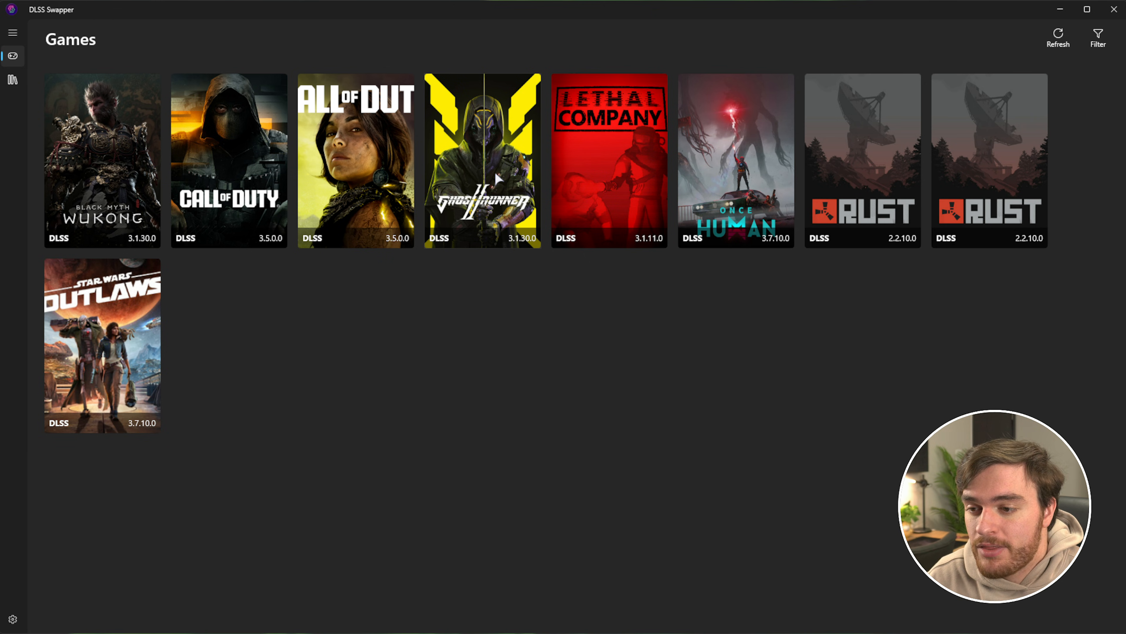
mouse_move(539, 457)
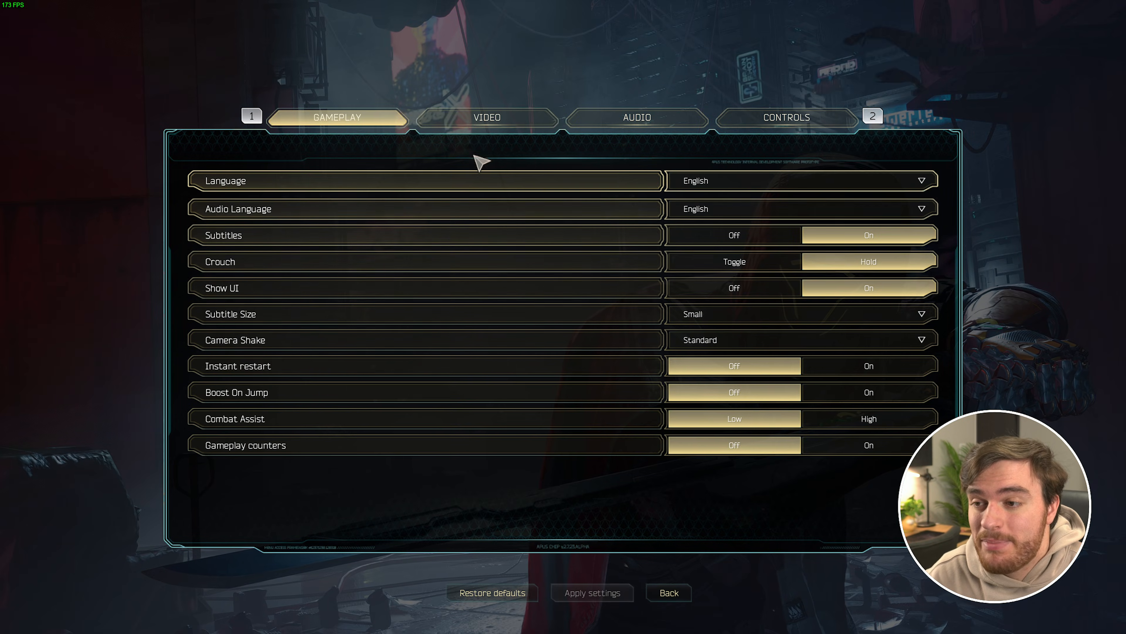
left_click(487, 118)
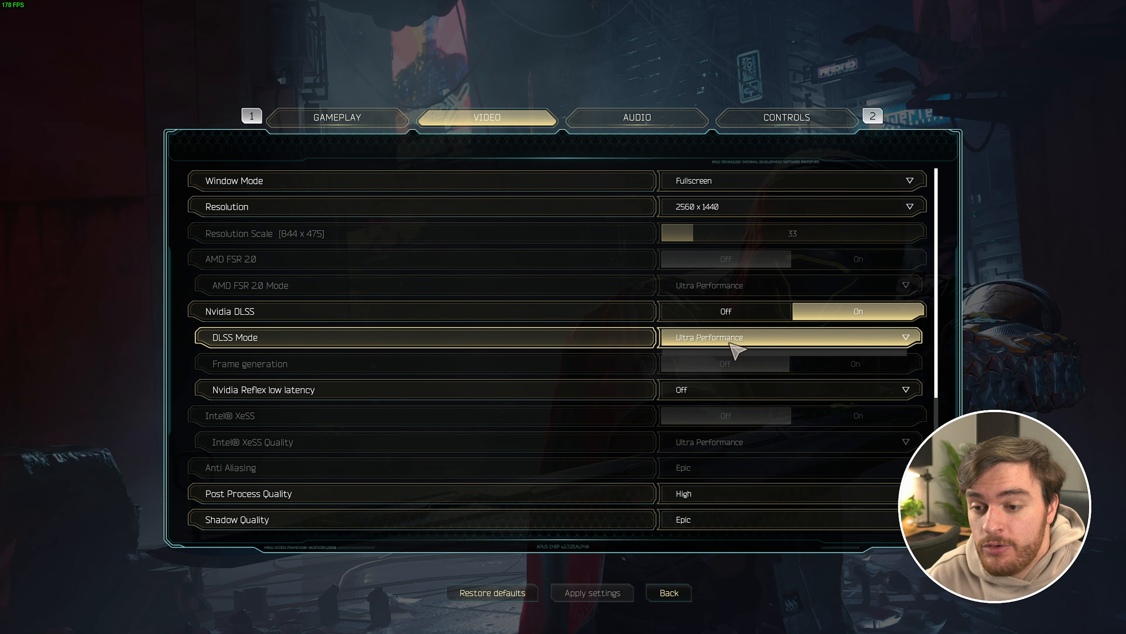
left_click(789, 337)
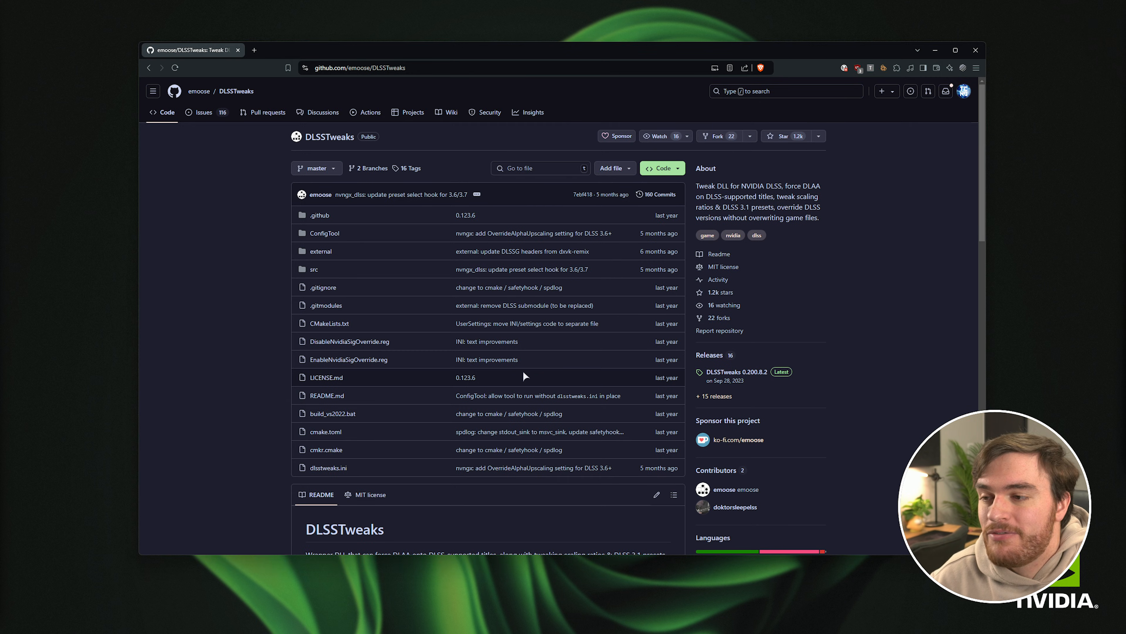
View the emoose/DLSSTweaks repository full screen and scroll to its README description
key("F11")
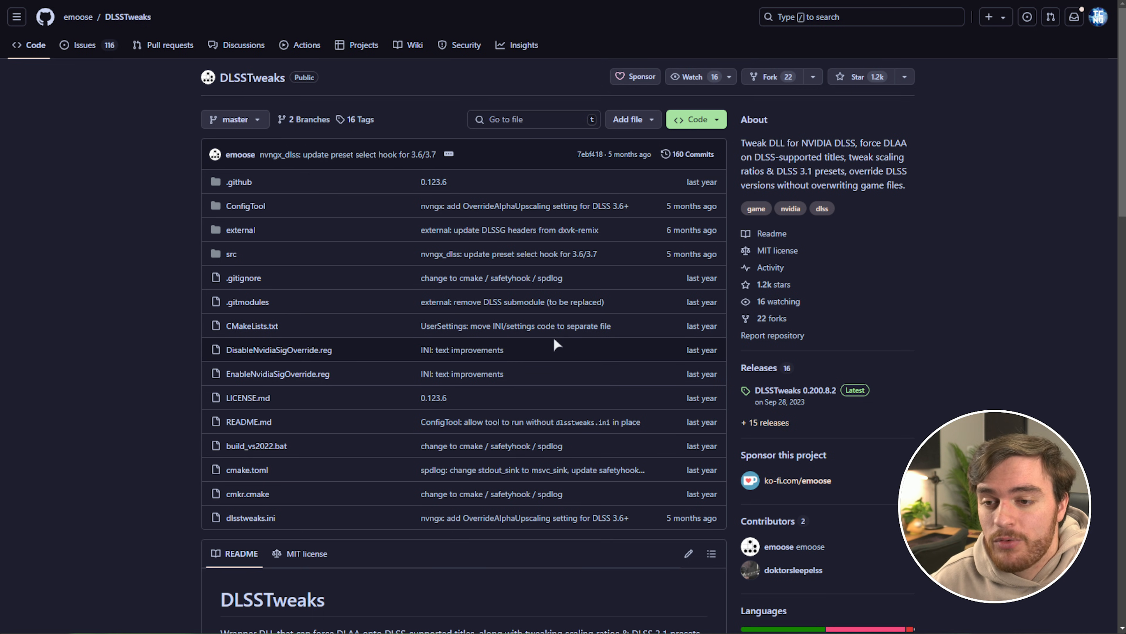
scroll("down", 3)
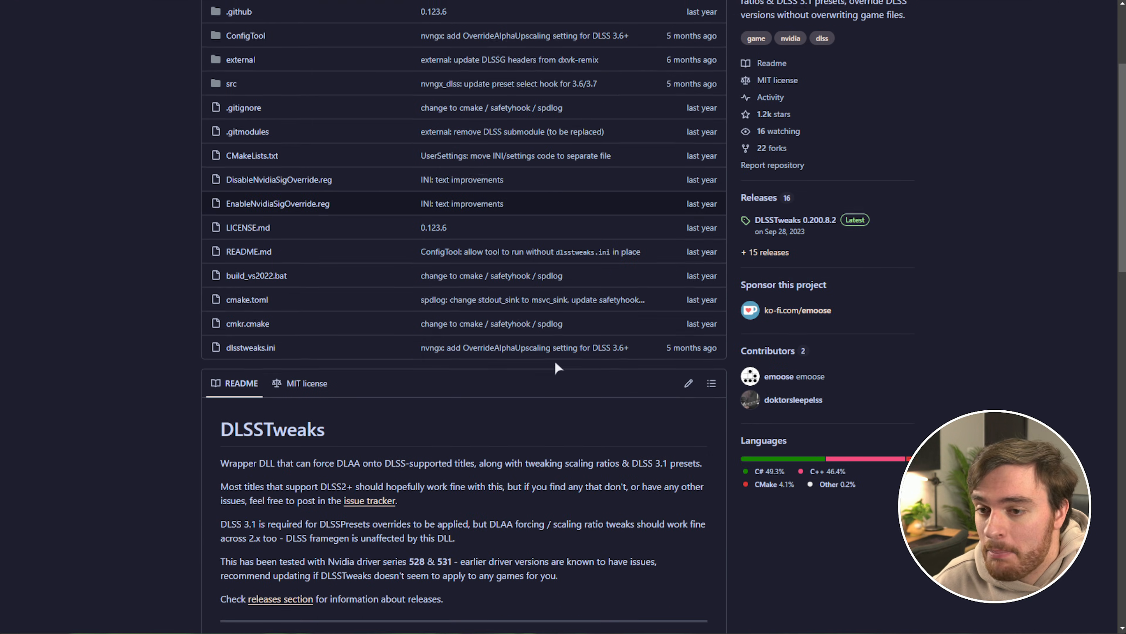
scroll("down", 3)
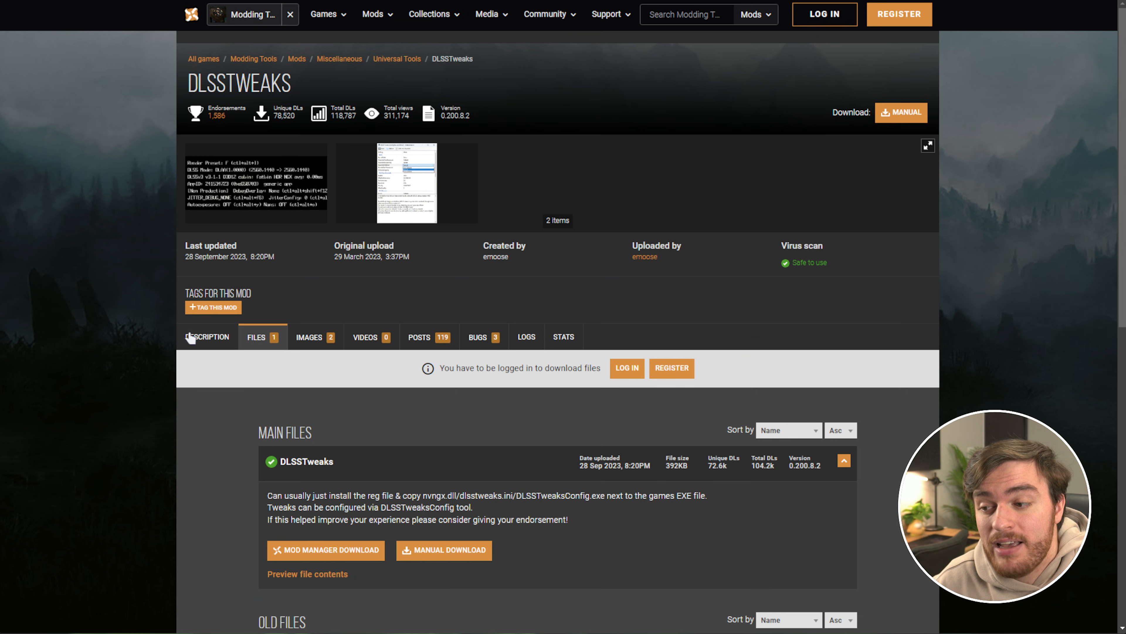
From the DLSSTweaks mod's Files list, start the manual download of the main zip
left_click(206, 336)
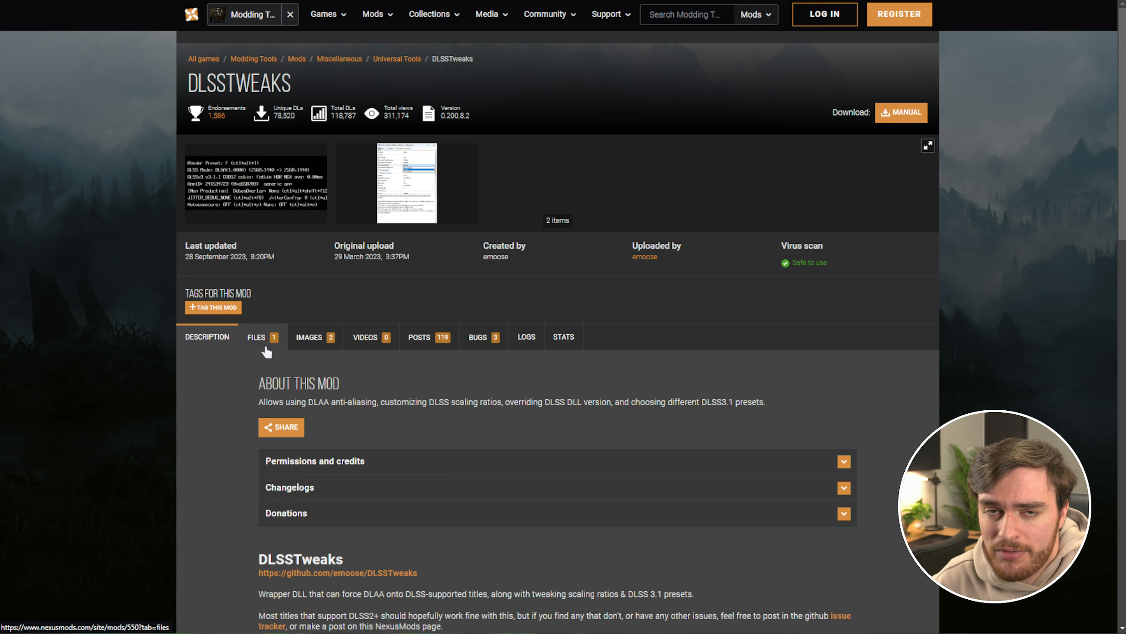
left_click(256, 337)
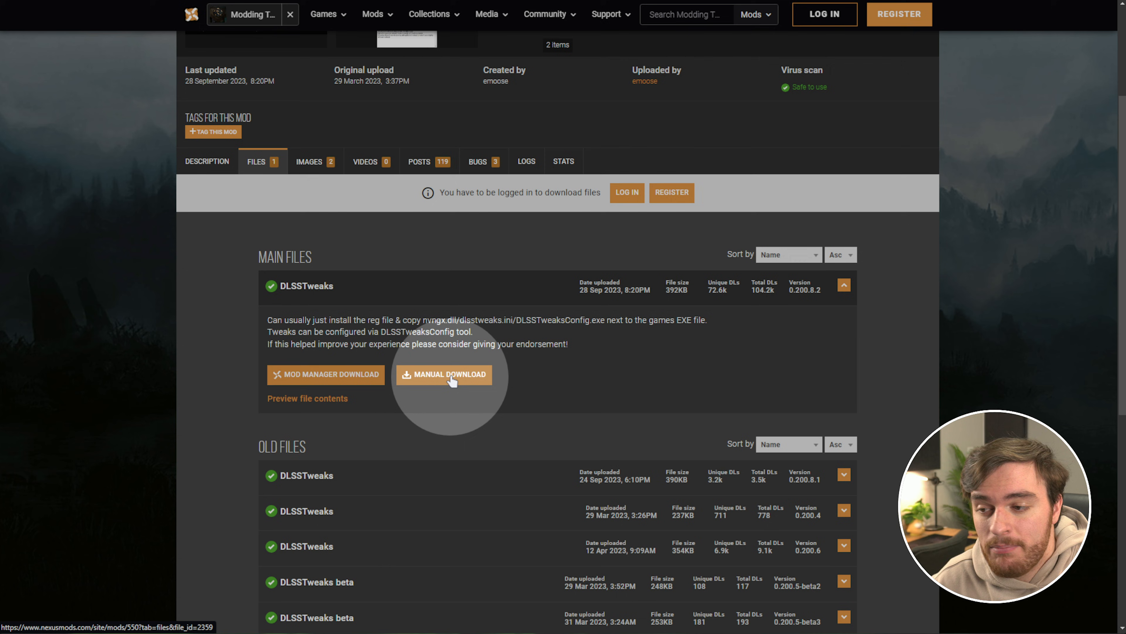
left_click(444, 374)
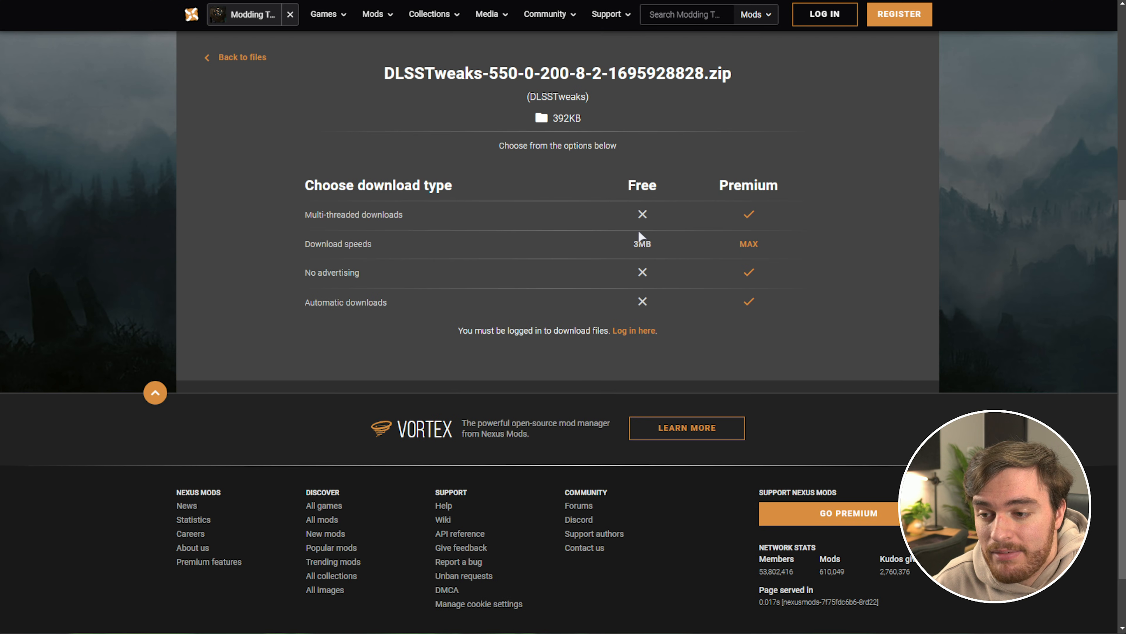
mouse_move(847, 176)
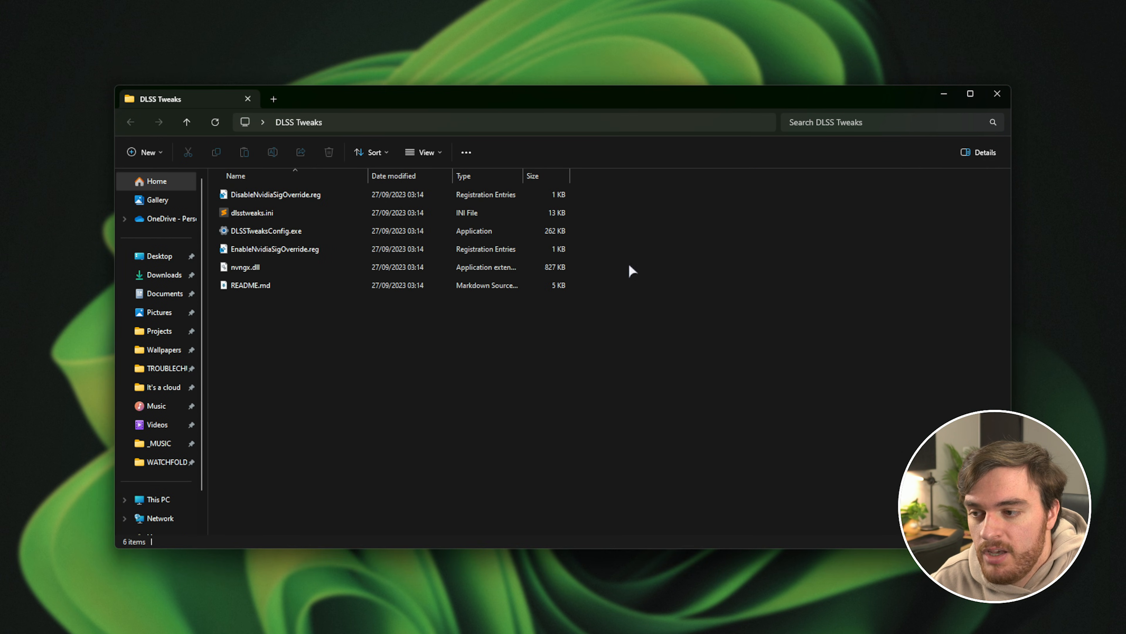
Run DLSSTweaksConfig.exe, dismiss the EXE-not-found warning, and start 'Copy to game folder'
left_click(266, 231)
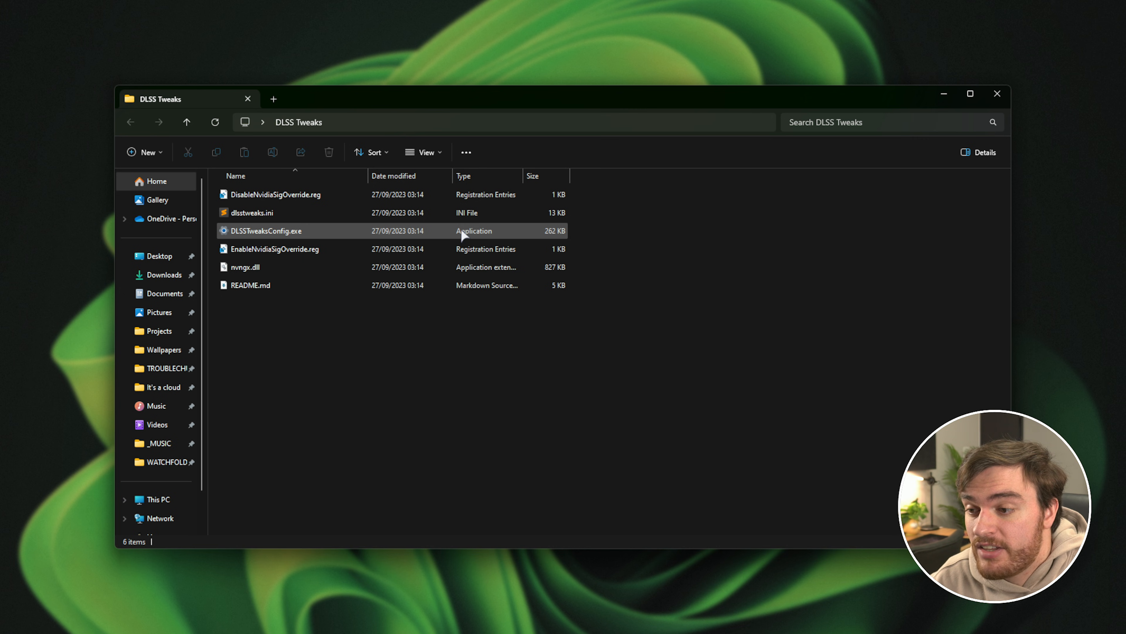
double_click(268, 231)
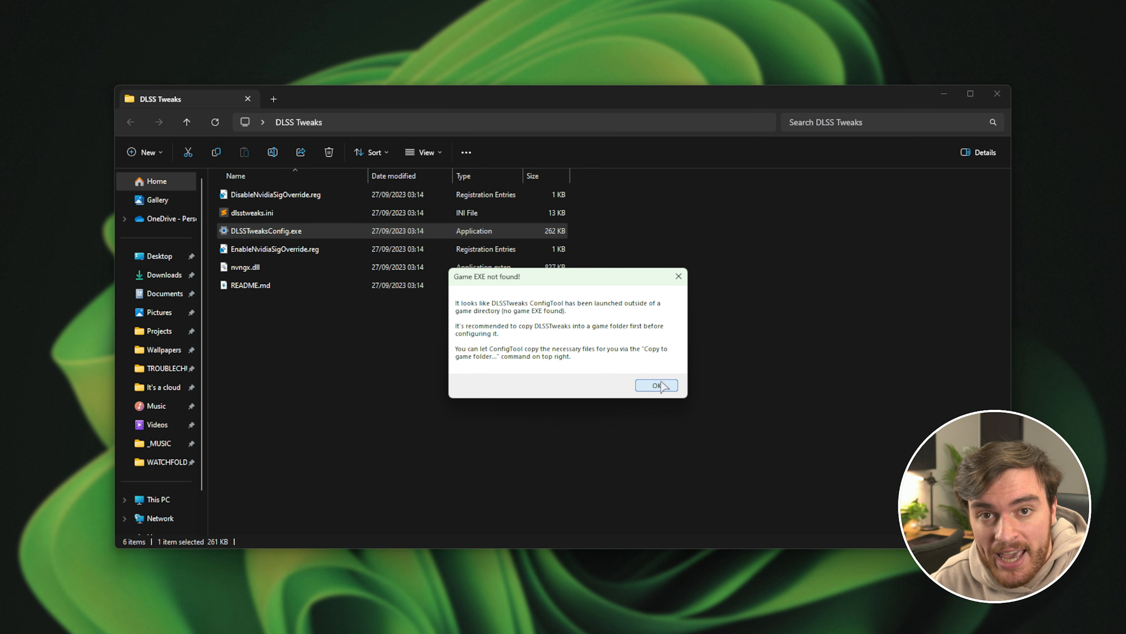
left_click(657, 385)
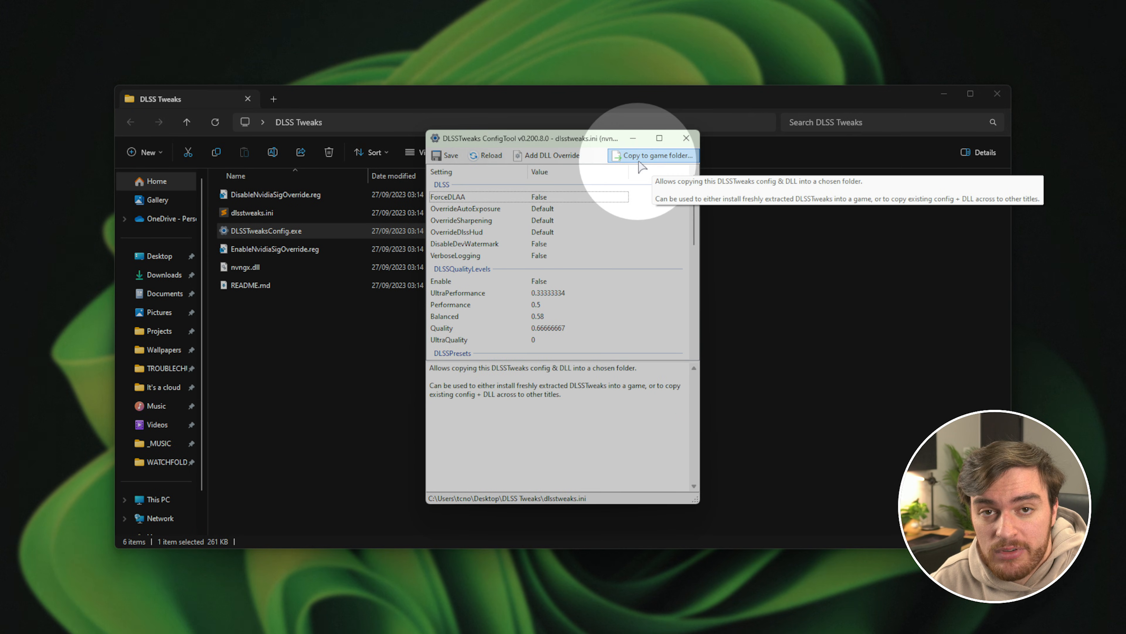
left_click(653, 155)
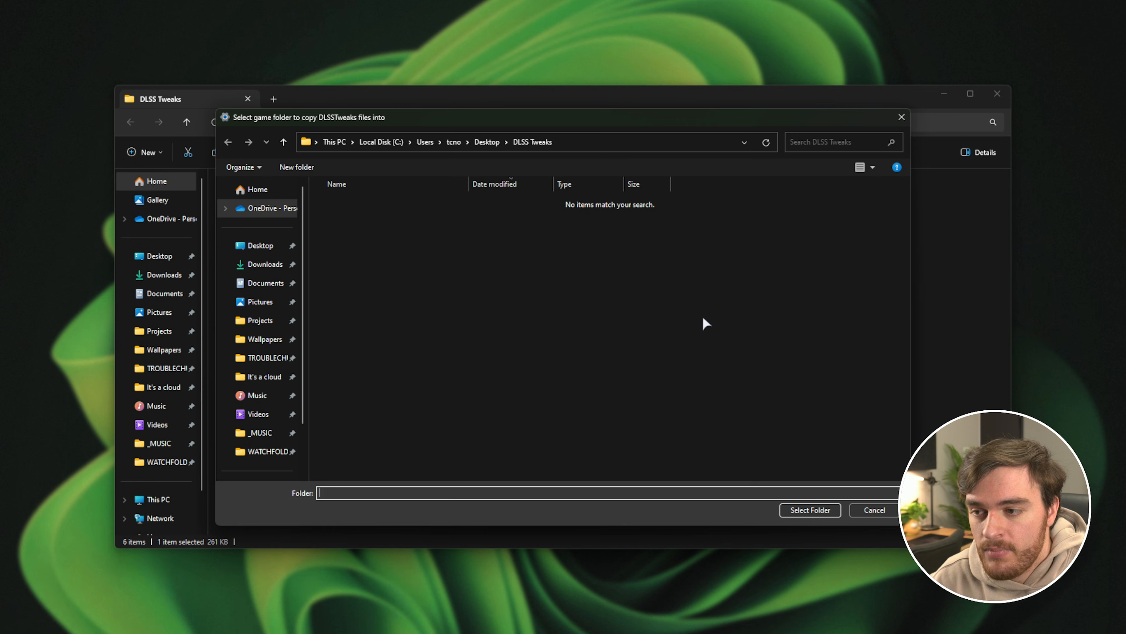
mouse_move(671, 479)
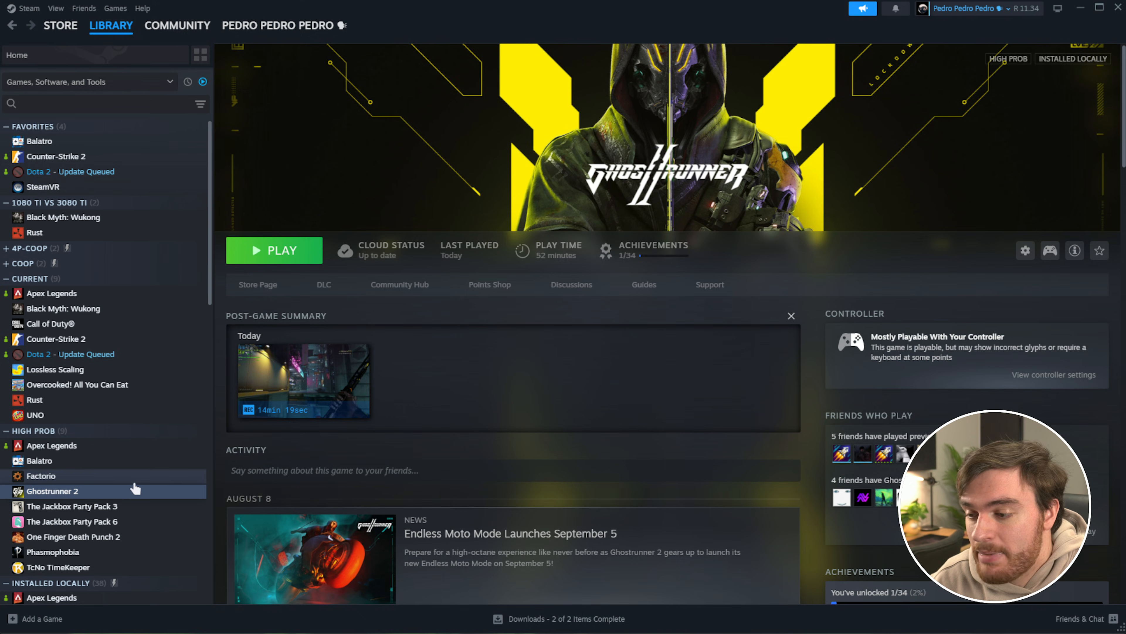
Bring up Ghostrunner 2's context menu in the Steam library to browse its local files
right_click(52, 491)
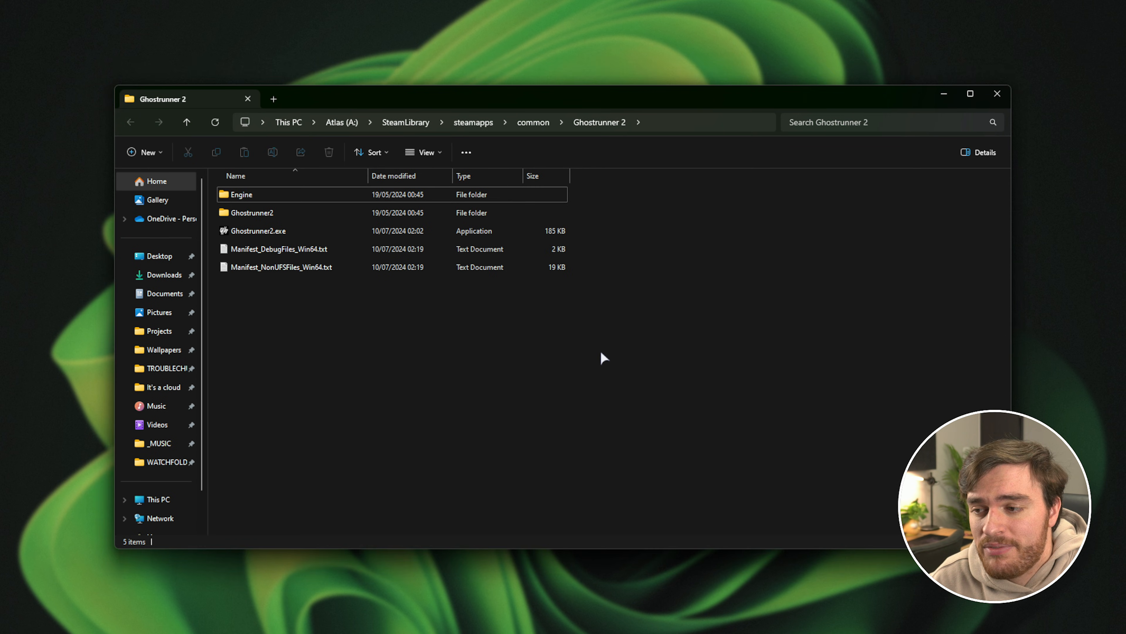
mouse_move(621, 369)
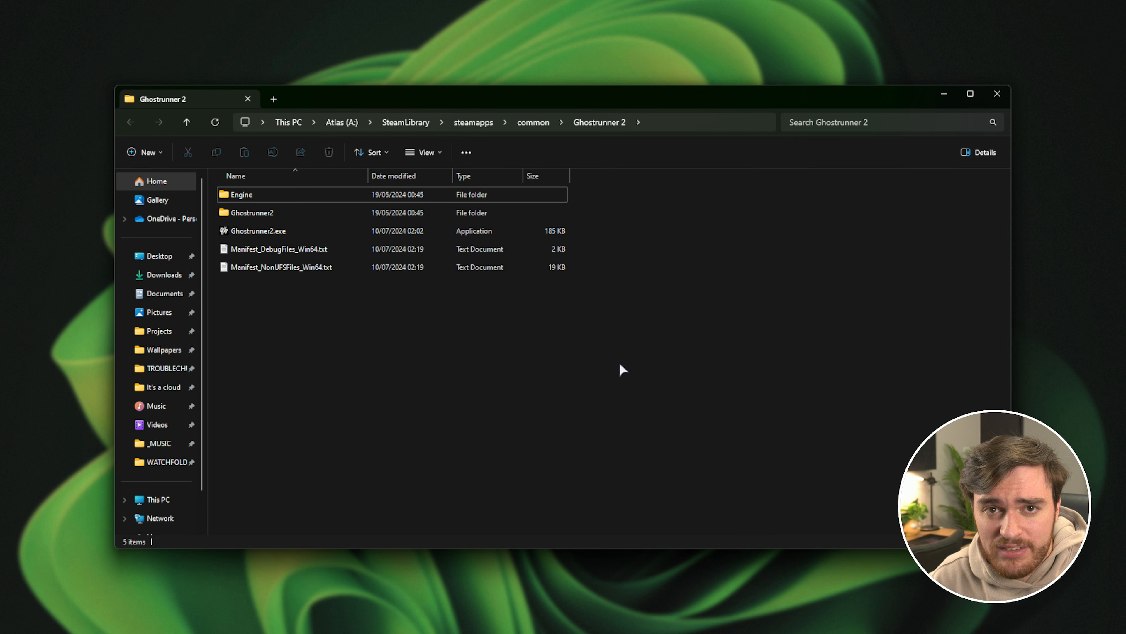
Browse from Ghostrunner2.exe into the Ghostrunner2\Binaries folder toward Win64
left_click(258, 231)
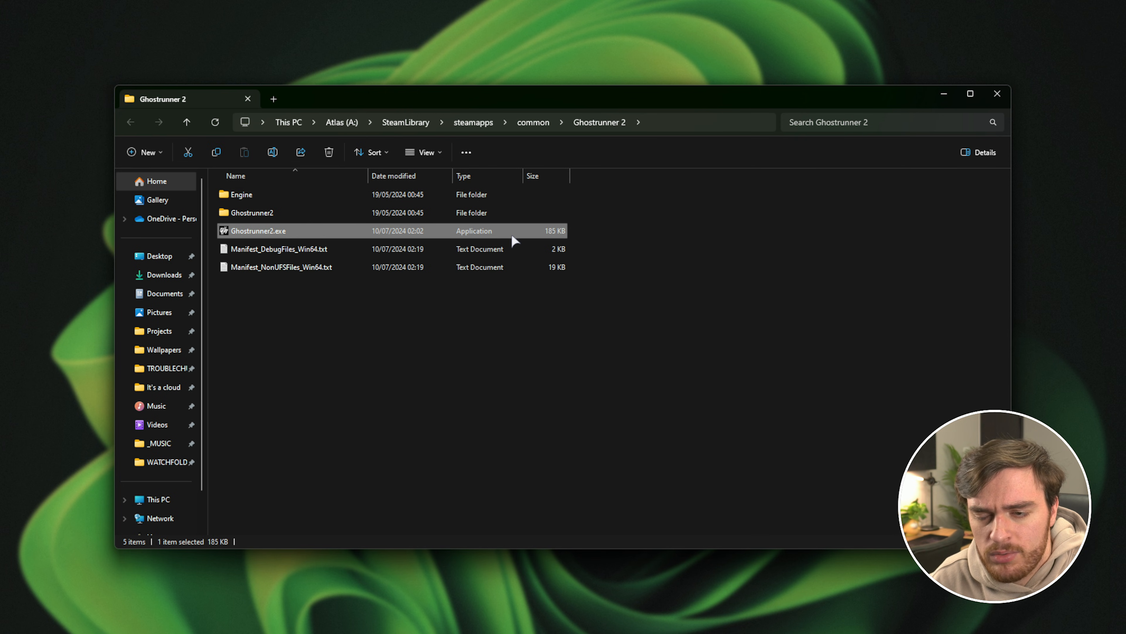
mouse_move(628, 309)
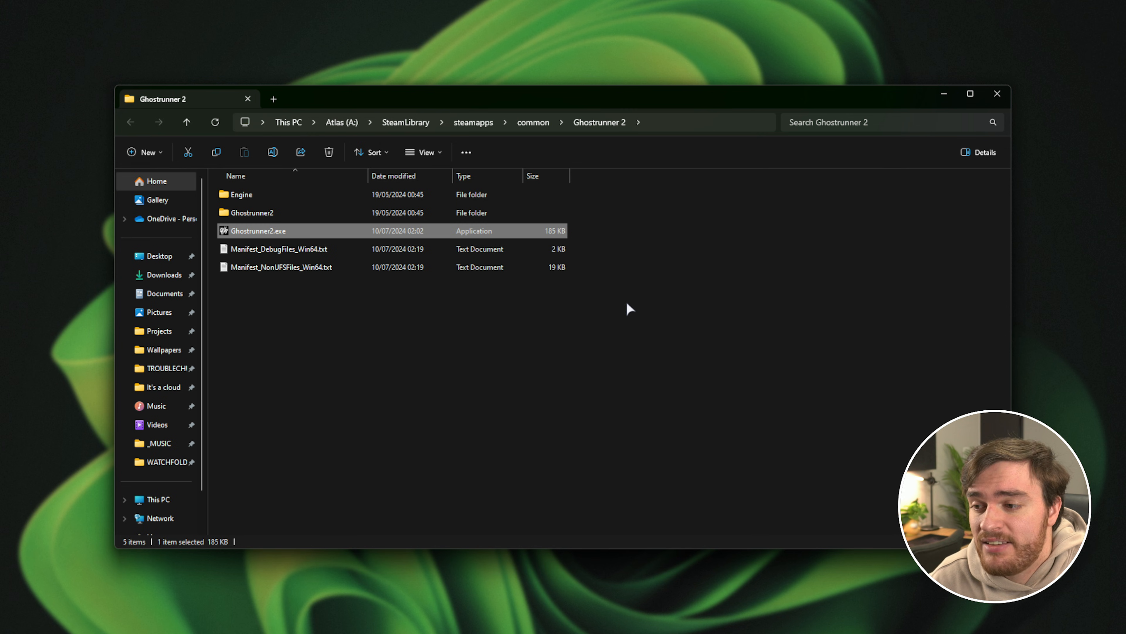
double_click(252, 213)
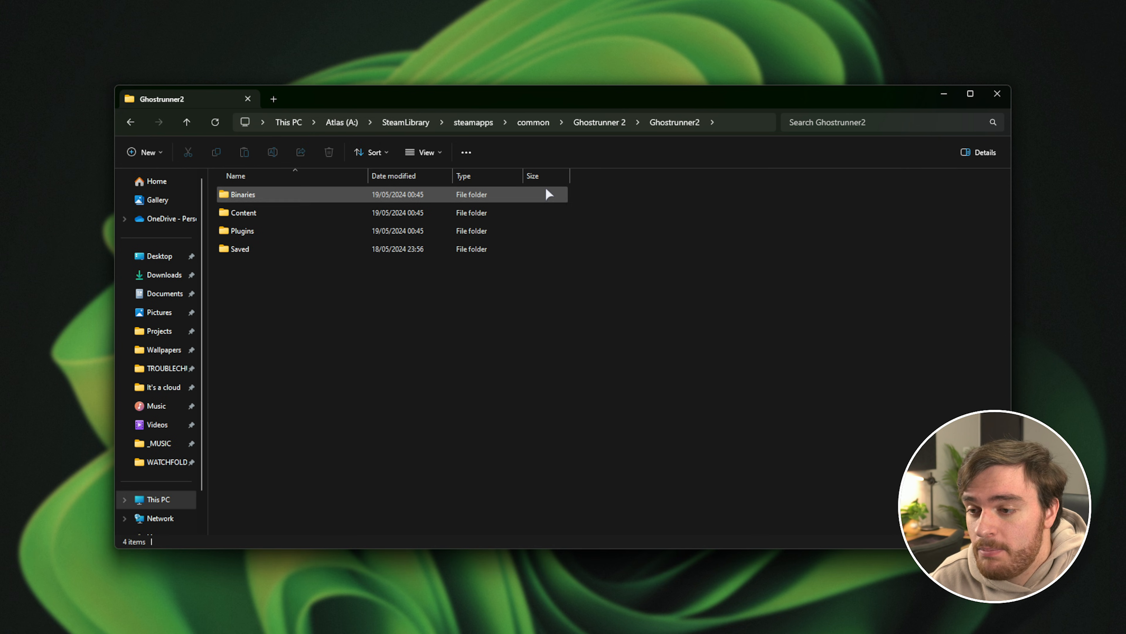
double_click(243, 194)
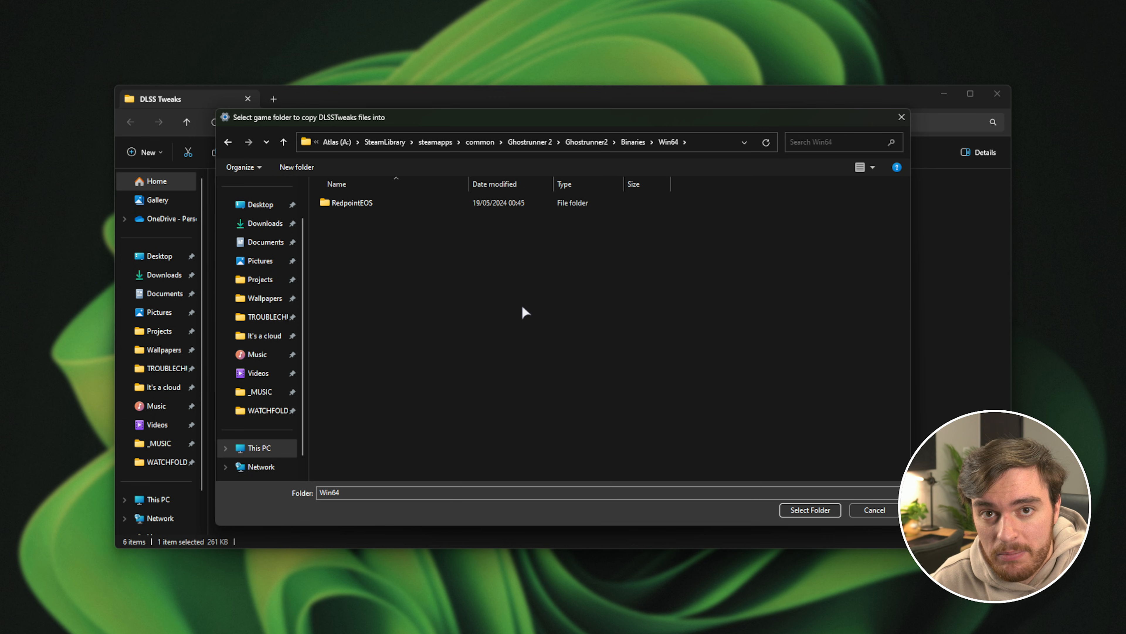
Copy nvngx.dll and DLSSTweaks files into Win64, then run the copied DLSSTweaksConfig.exe there
left_click(810, 510)
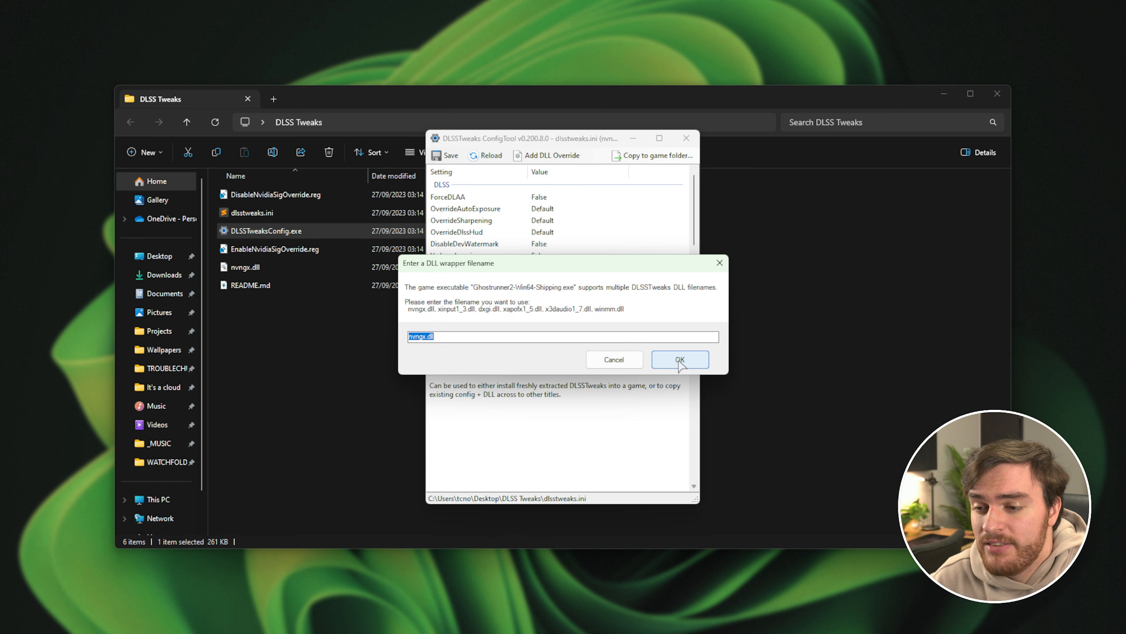
left_click(680, 359)
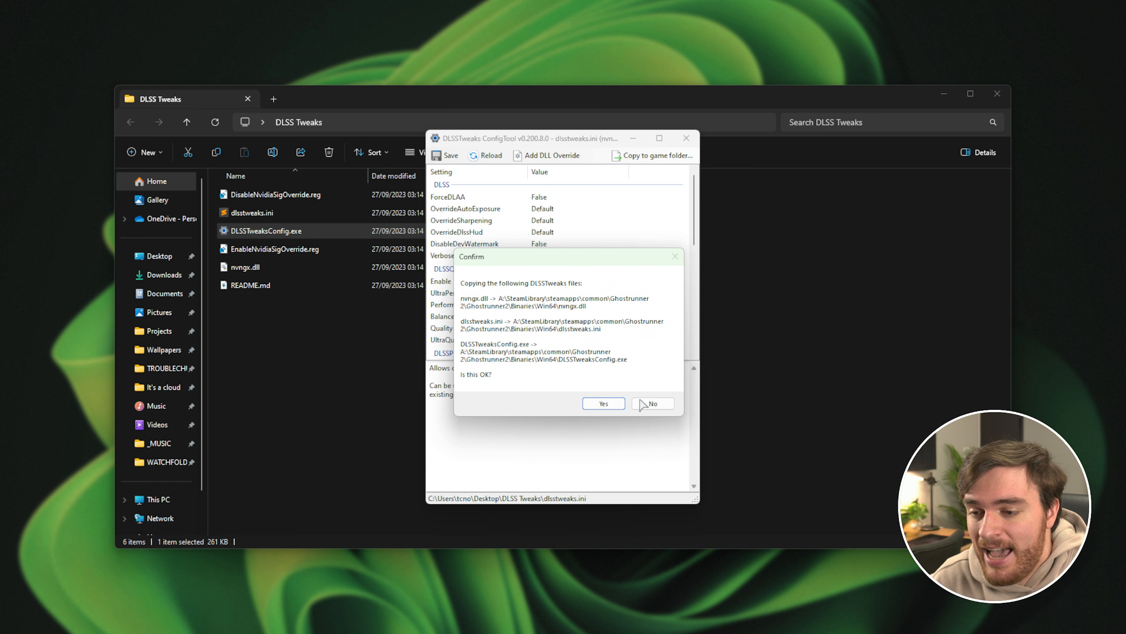
left_click(604, 404)
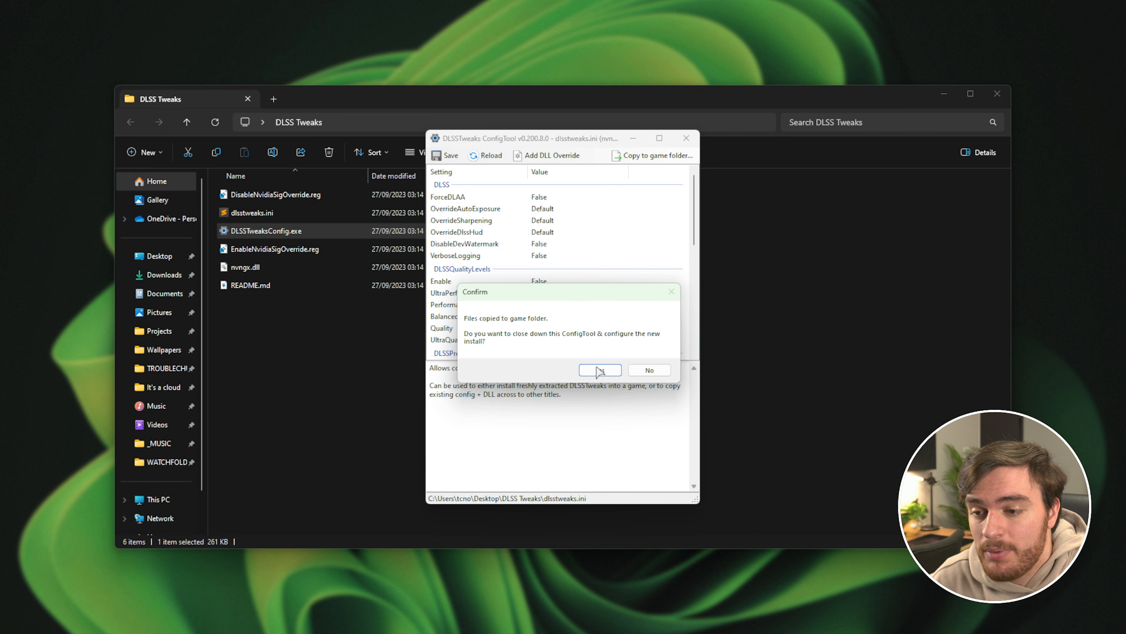
left_click(600, 369)
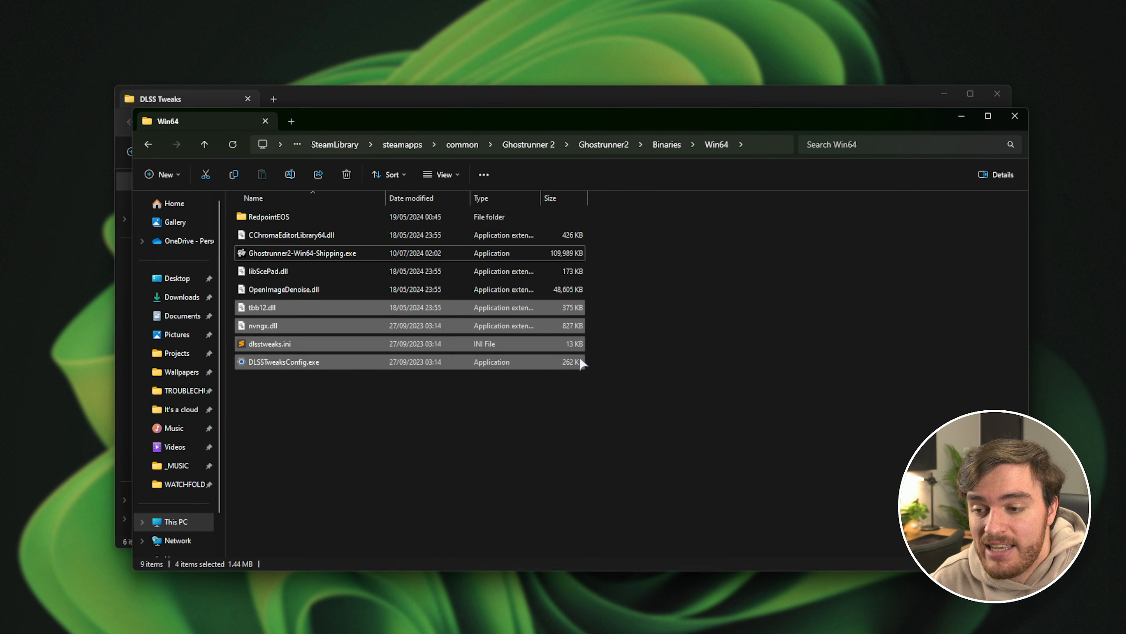
double_click(278, 361)
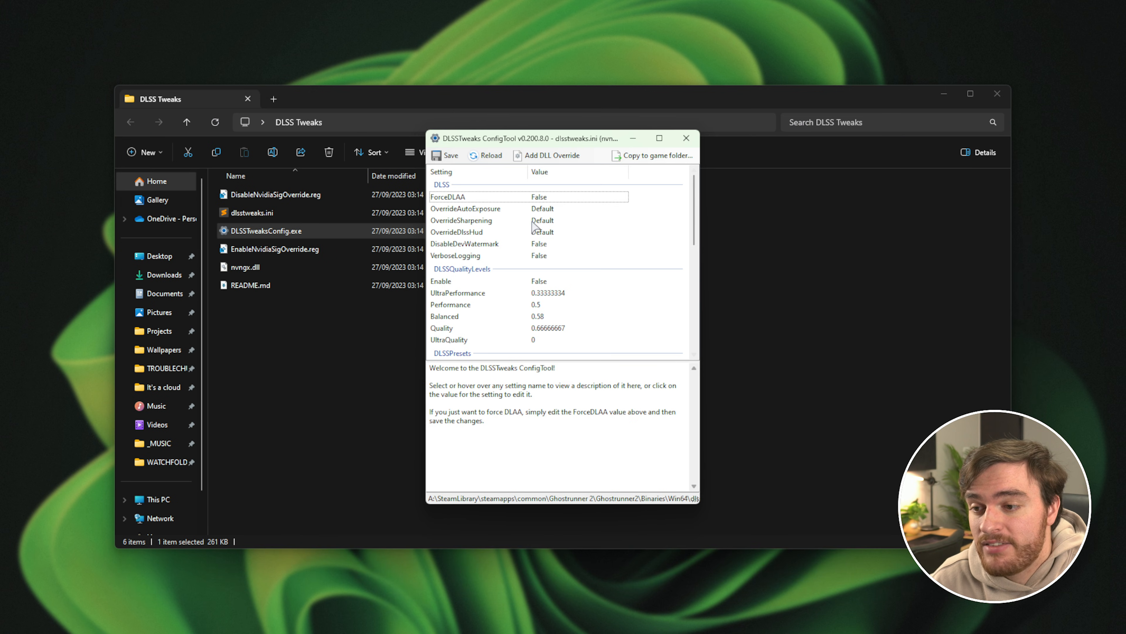
Toggle ForceDLAA to True in Ghostrunner 2's dlsstweaks.ini, keep it saved, and close the tool
left_click(577, 197)
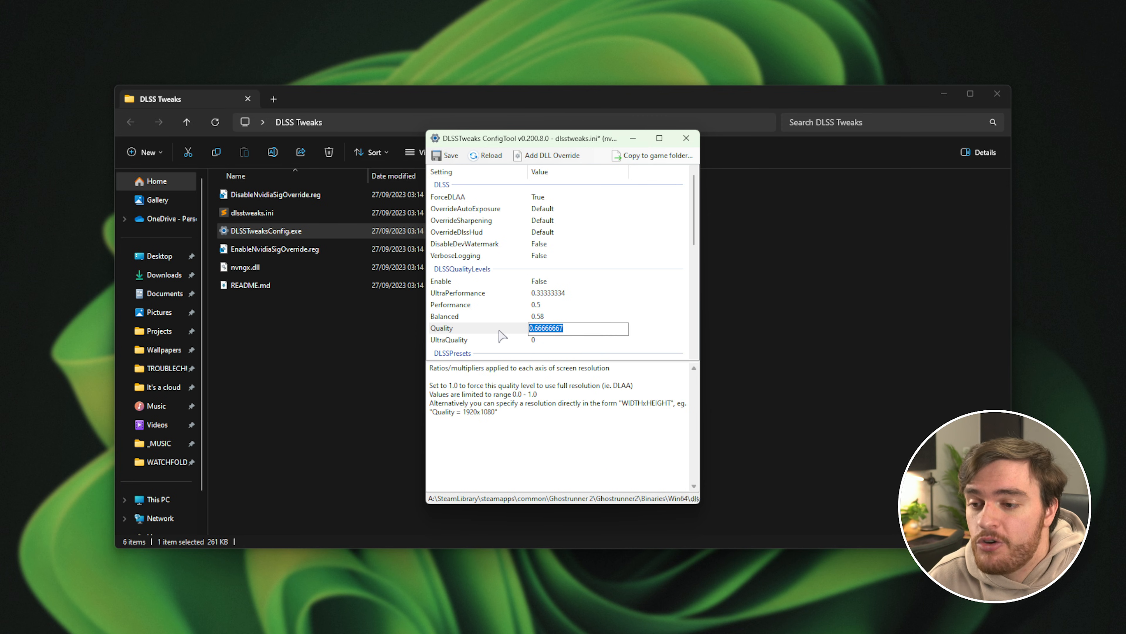
scroll("down", 3)
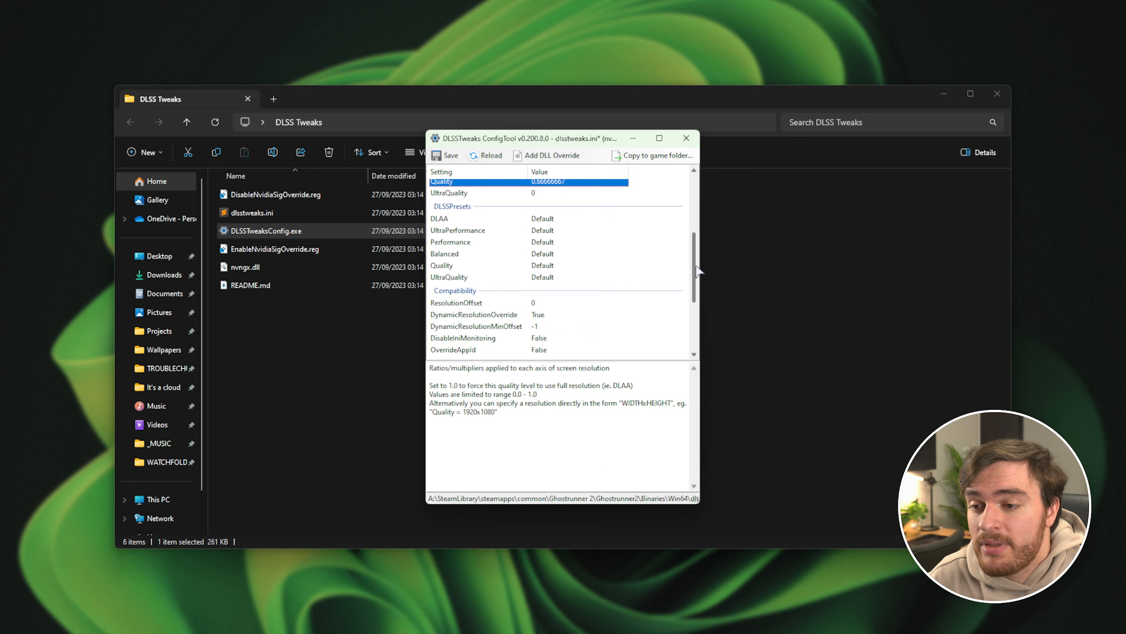
scroll("down", 3)
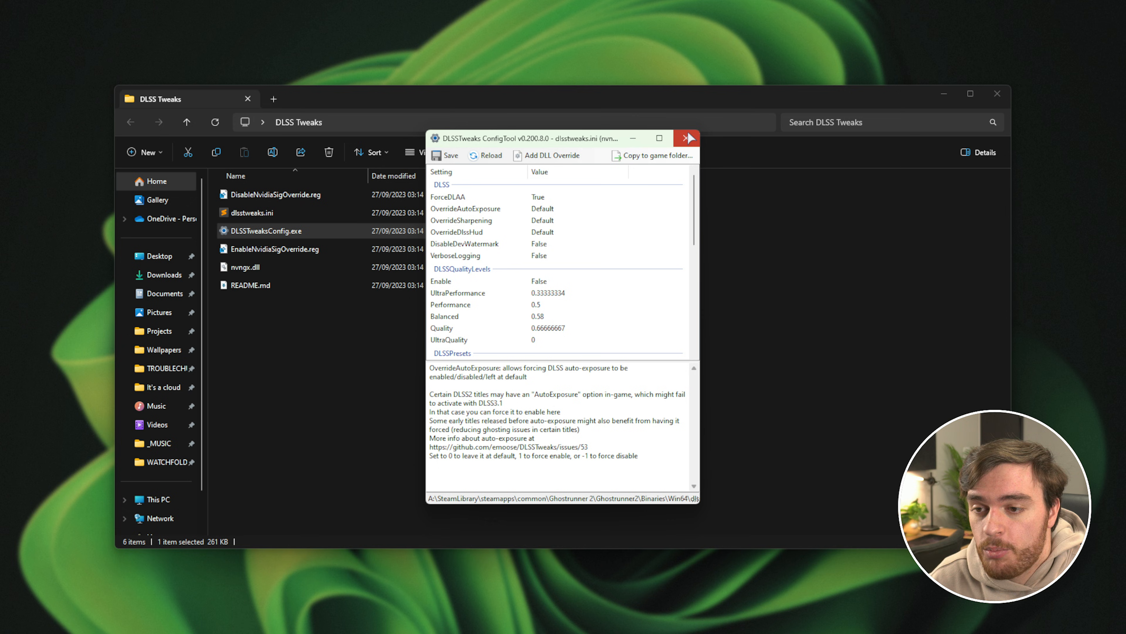
left_click(685, 138)
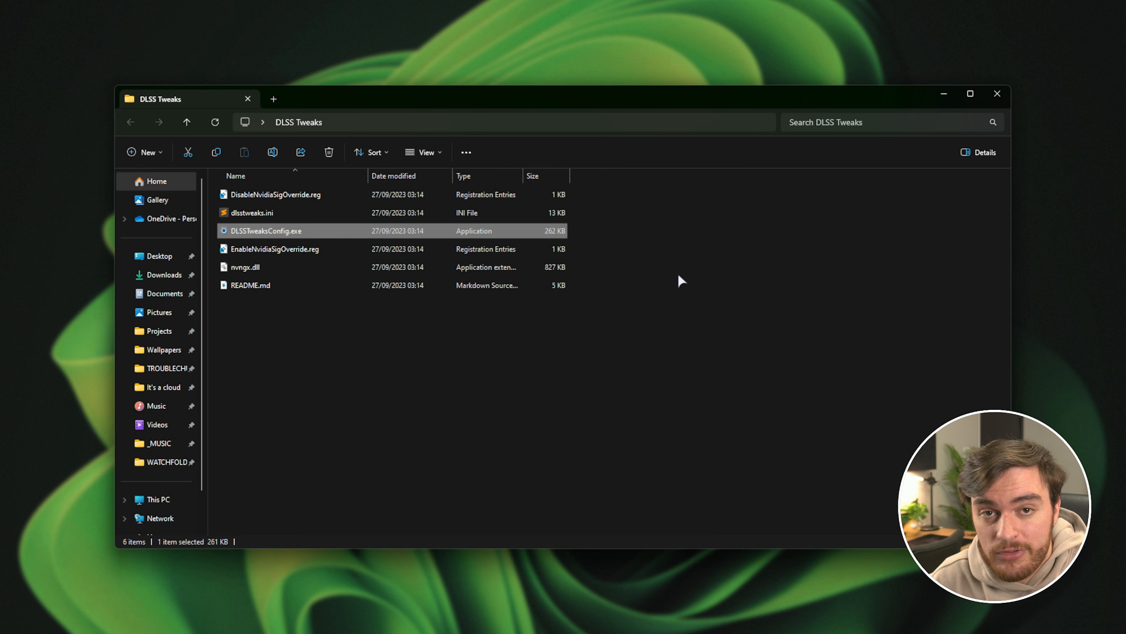
mouse_move(264, 261)
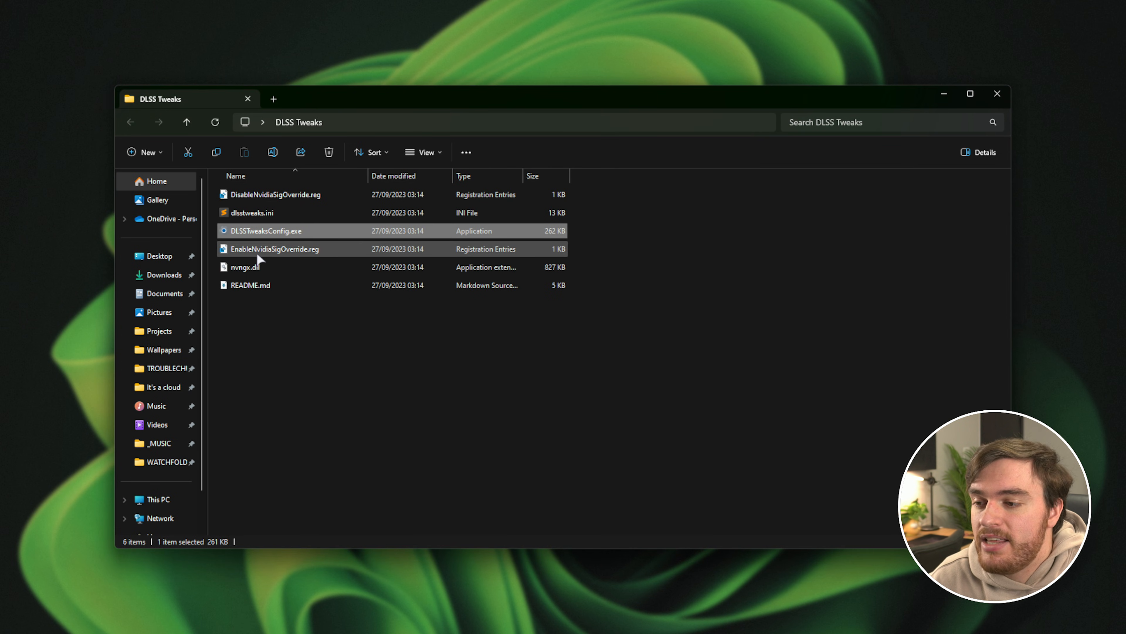
Run EnableNvidiaSigOverride.reg and approve adding its entries to the registry
left_click(275, 249)
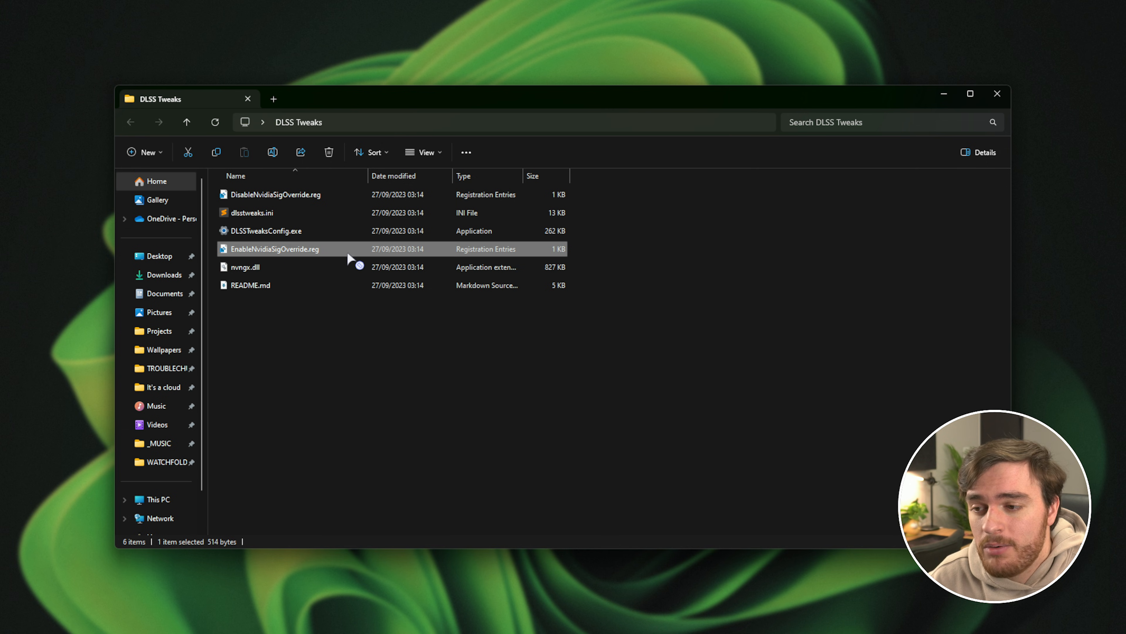
double_click(274, 248)
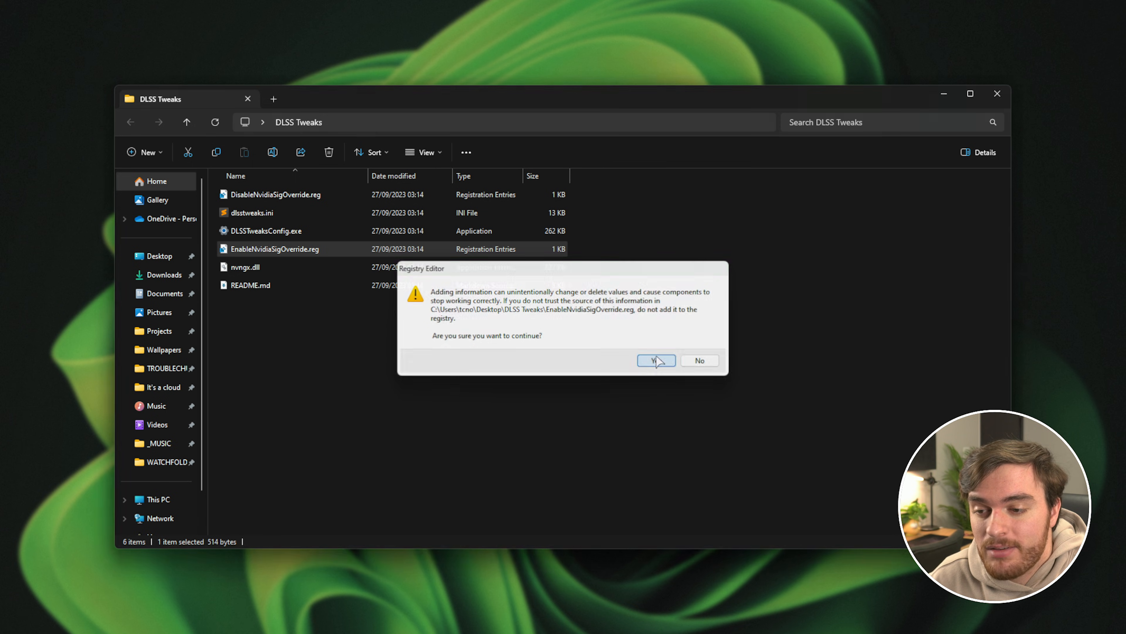
left_click(656, 360)
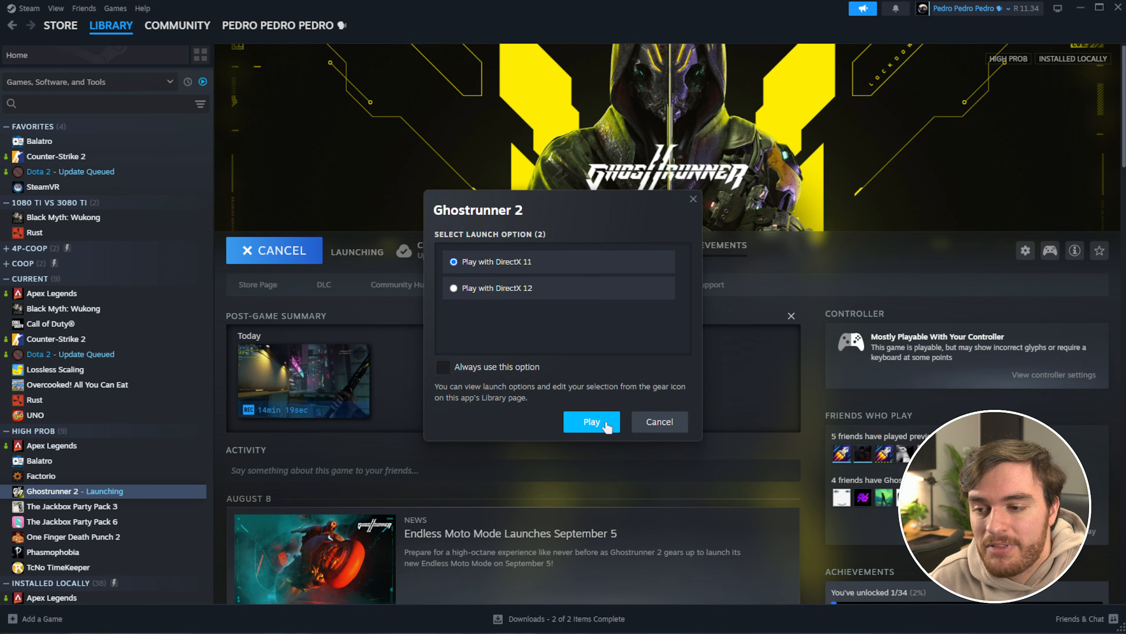
Launch Ghostrunner 2 from Steam with the Play with DirectX 11 option
left_click(592, 421)
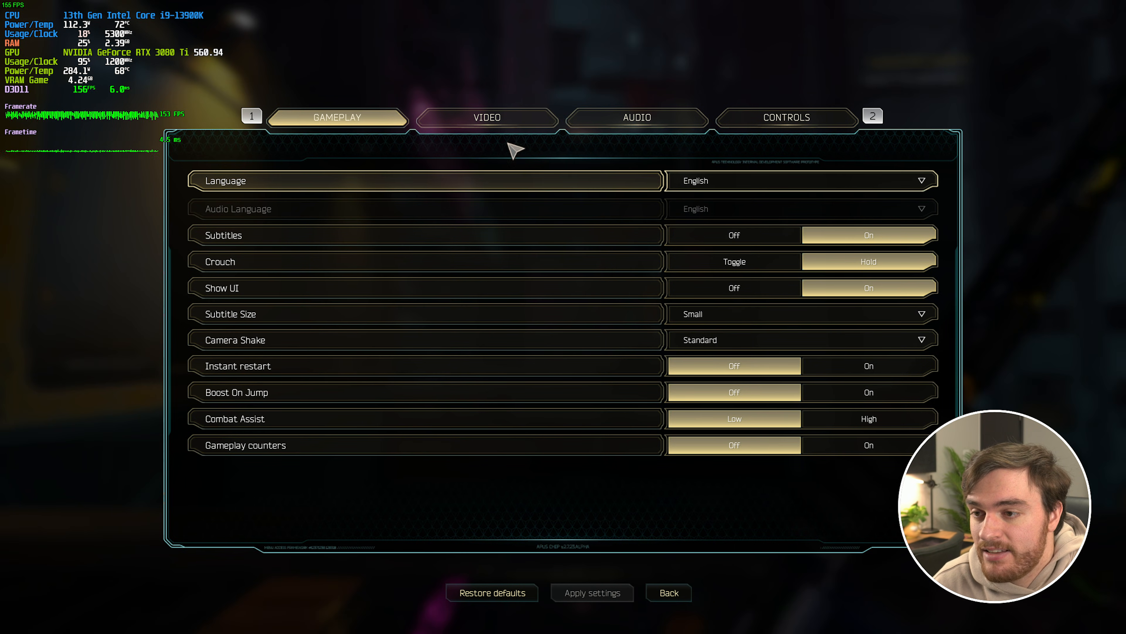
Switch Nvidia DLSS to On in Ghostrunner 2's video settings, leaving DLSS Mode at Ultra Performance
left_click(486, 117)
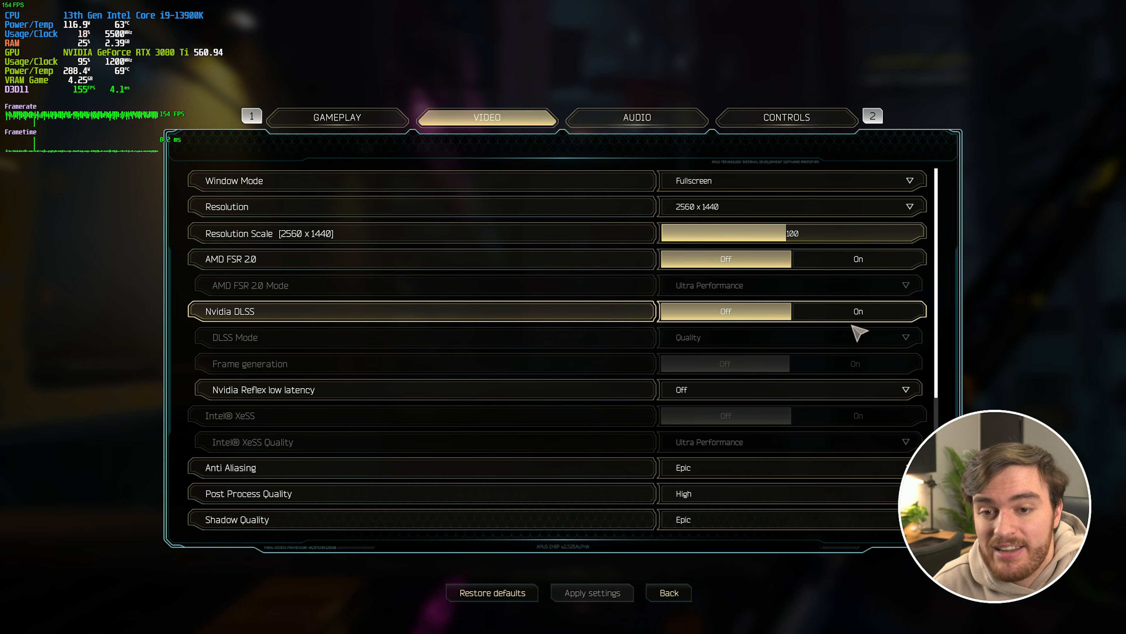
left_click(858, 311)
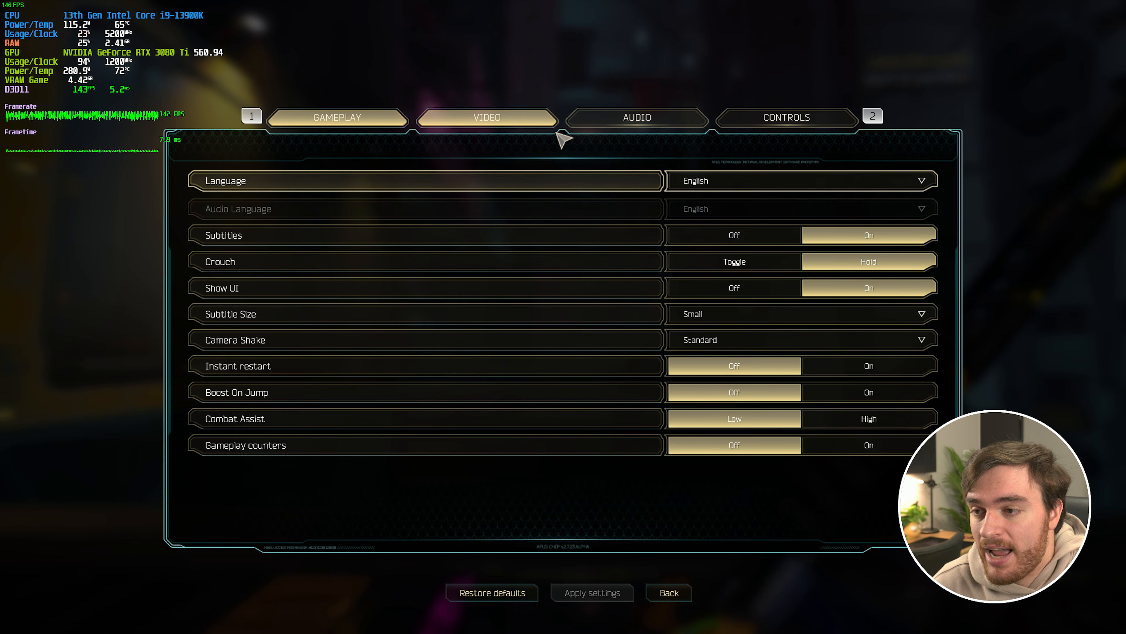
left_click(487, 119)
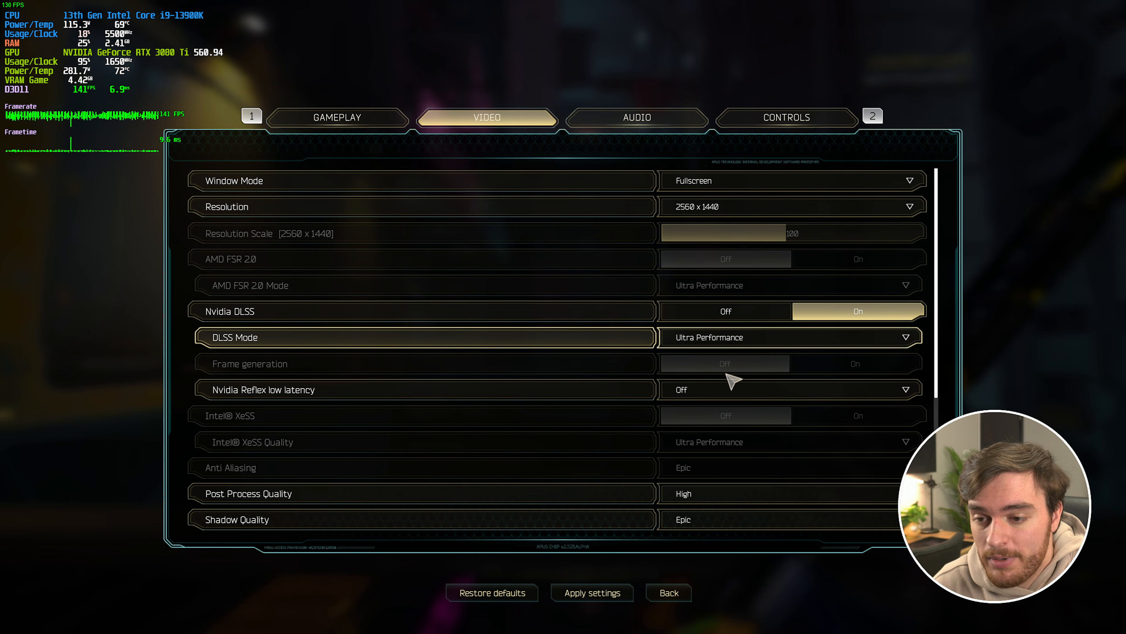